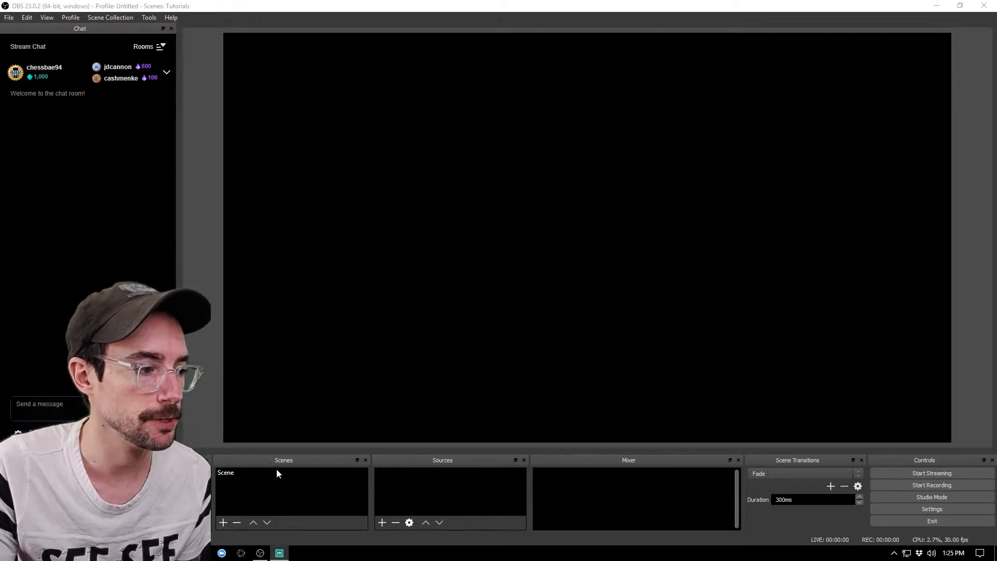
Add a new Image source to the first scene with its default name.
left_click(381, 522)
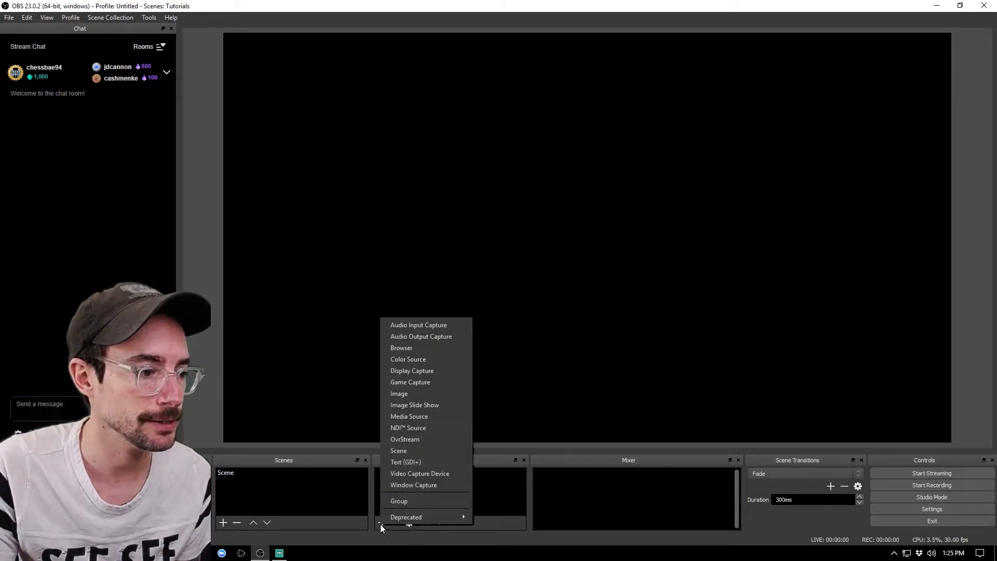
left_click(399, 392)
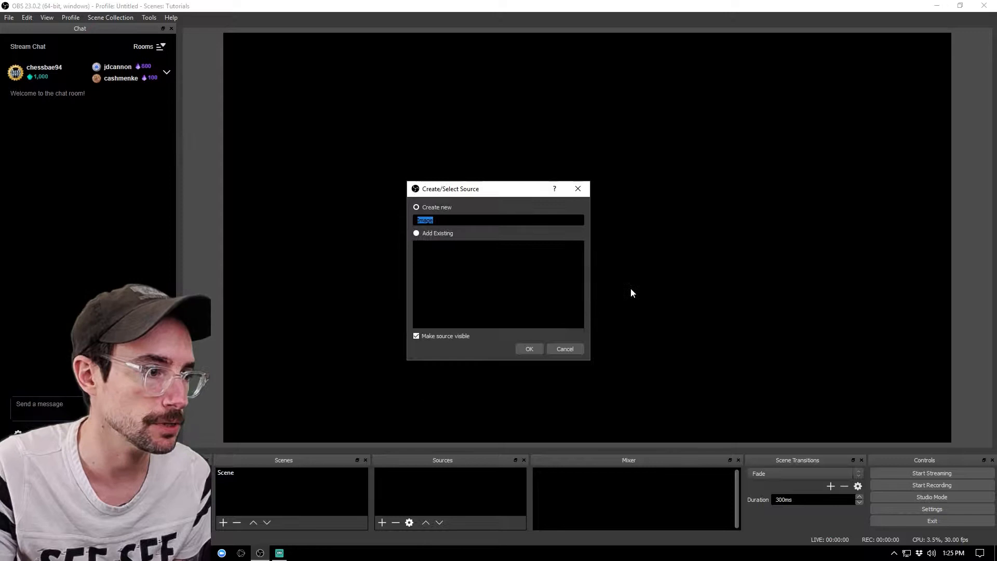
left_click(528, 349)
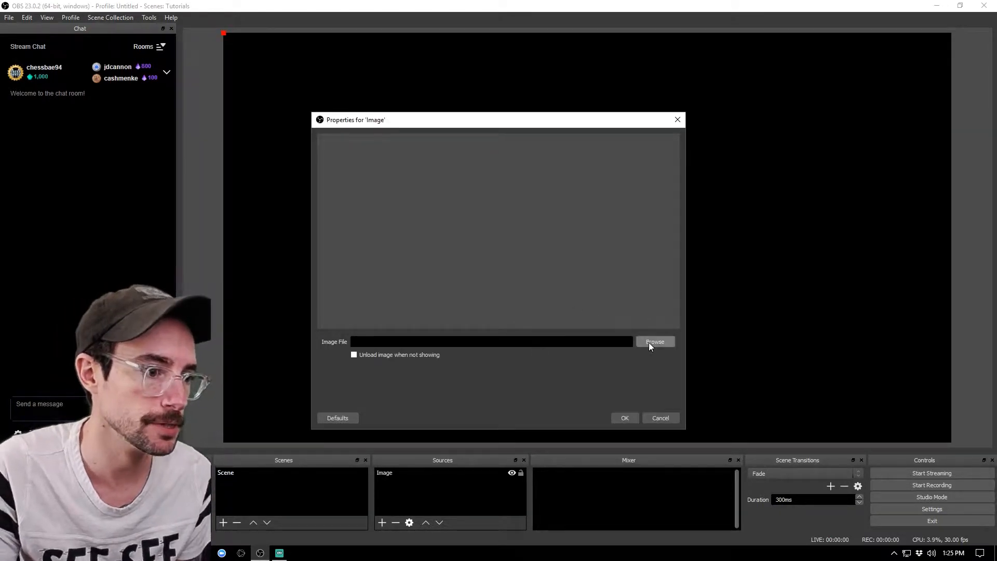
Load the palm-tree beach gif from Streamer Design > Aranhawaii > images into the source.
left_click(656, 342)
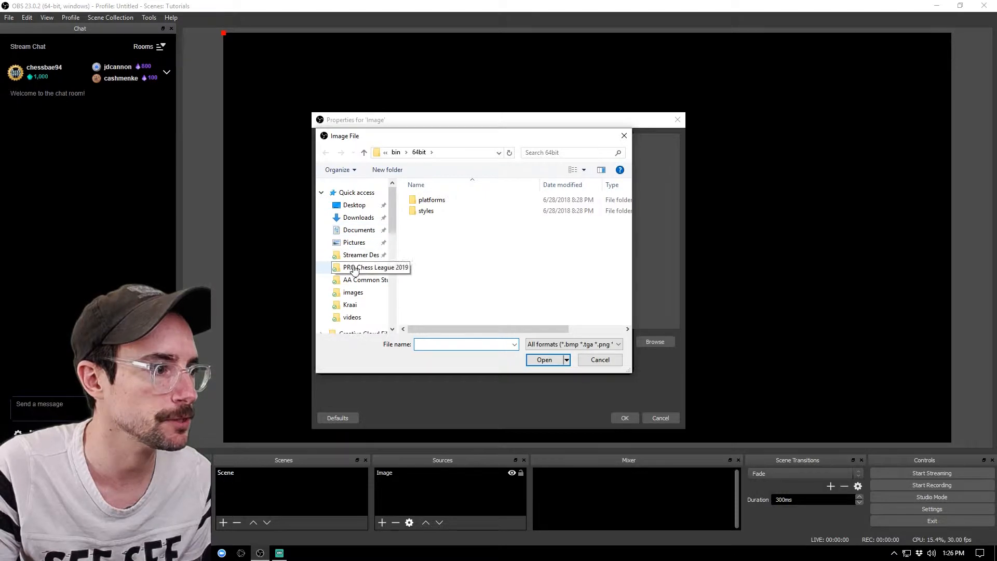
double_click(377, 267)
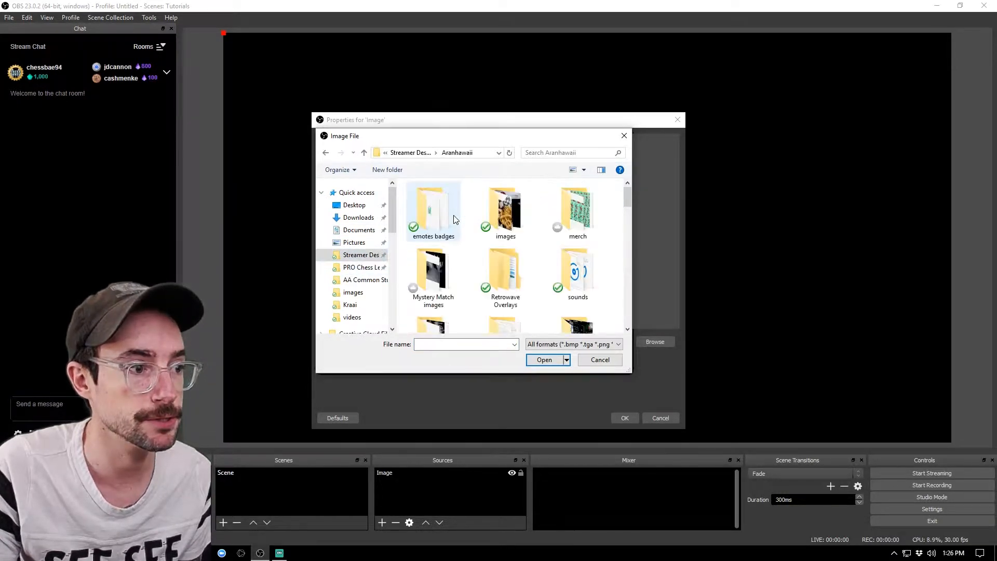
double_click(505, 213)
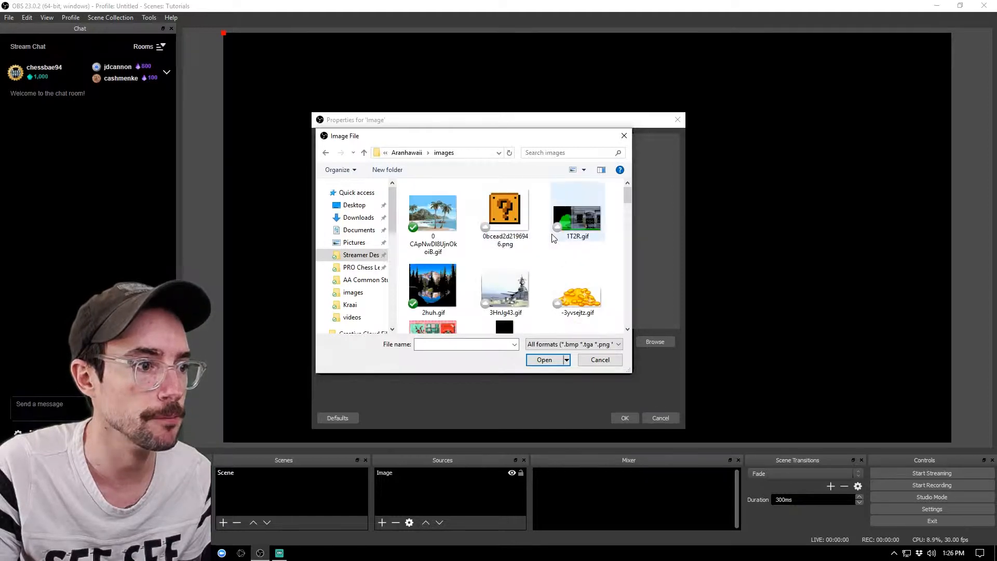
double_click(432, 213)
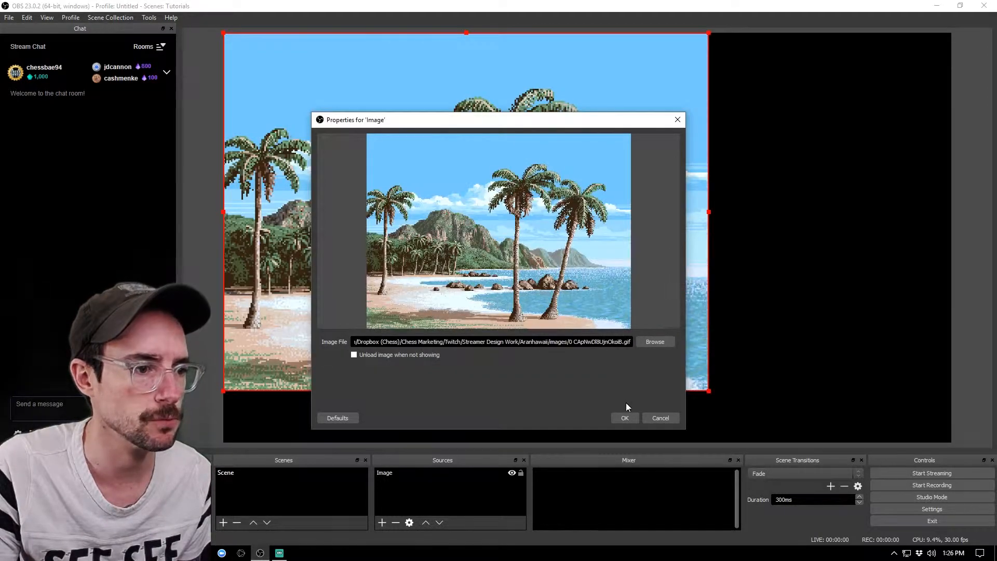
left_click(625, 417)
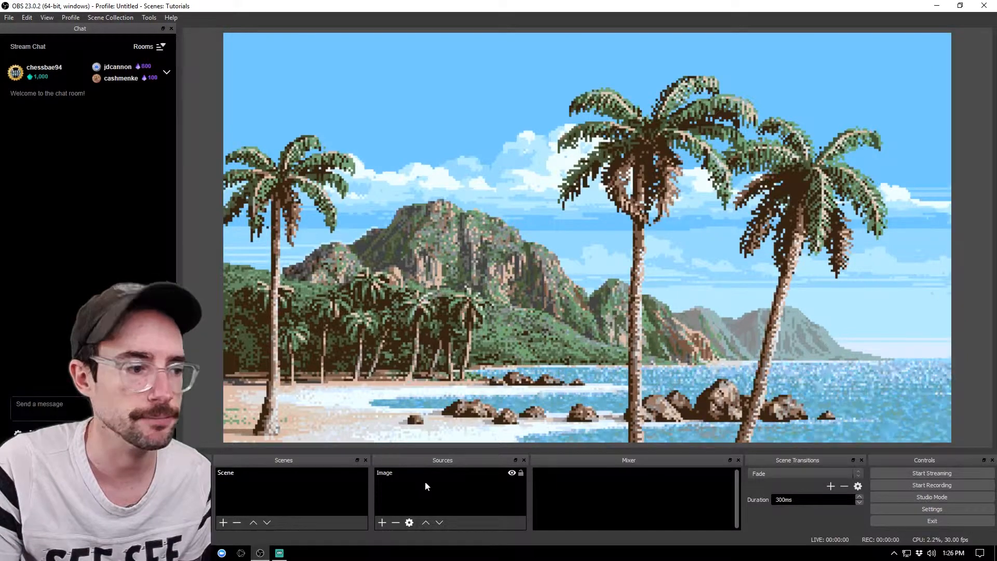
Create a second scene with the default name Scene 2.
left_click(224, 522)
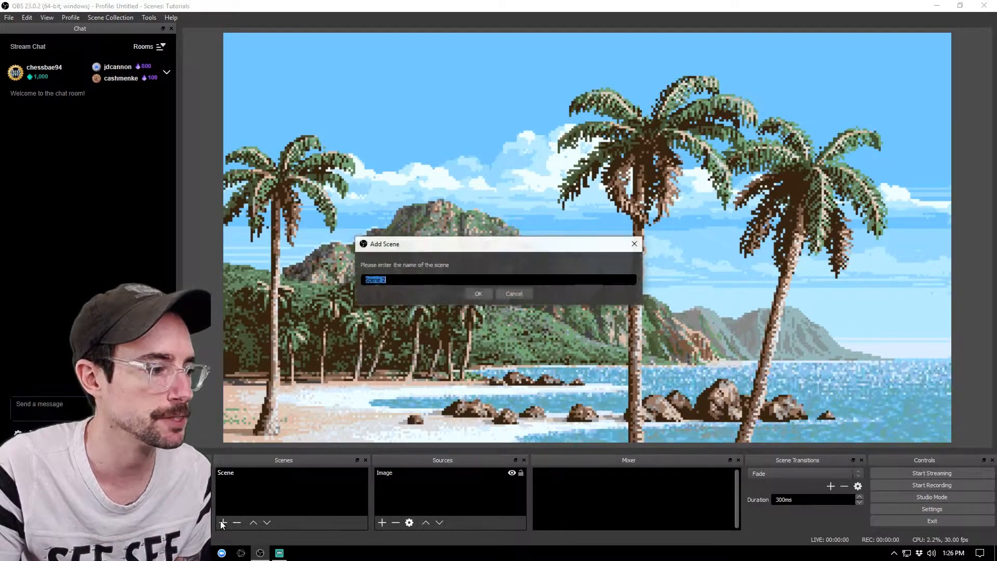
left_click(478, 293)
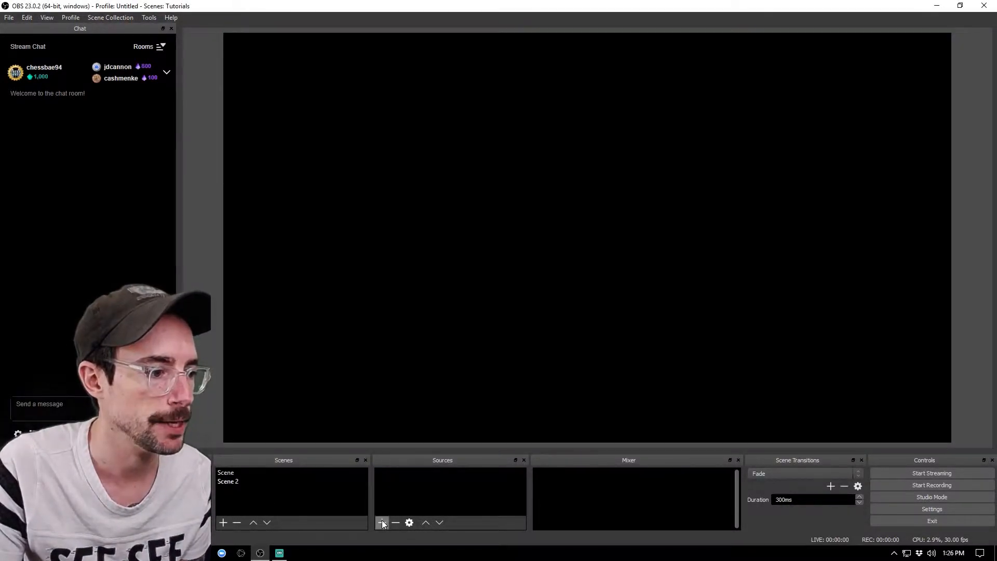
Add an Image source to Scene 2 showing the pixel-art mountain lake image.
left_click(381, 523)
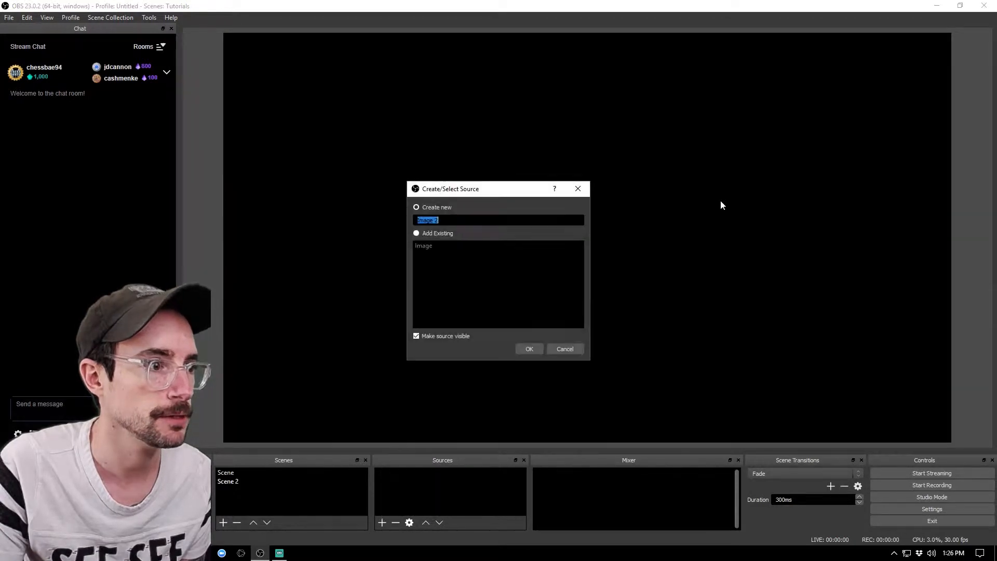
left_click(529, 350)
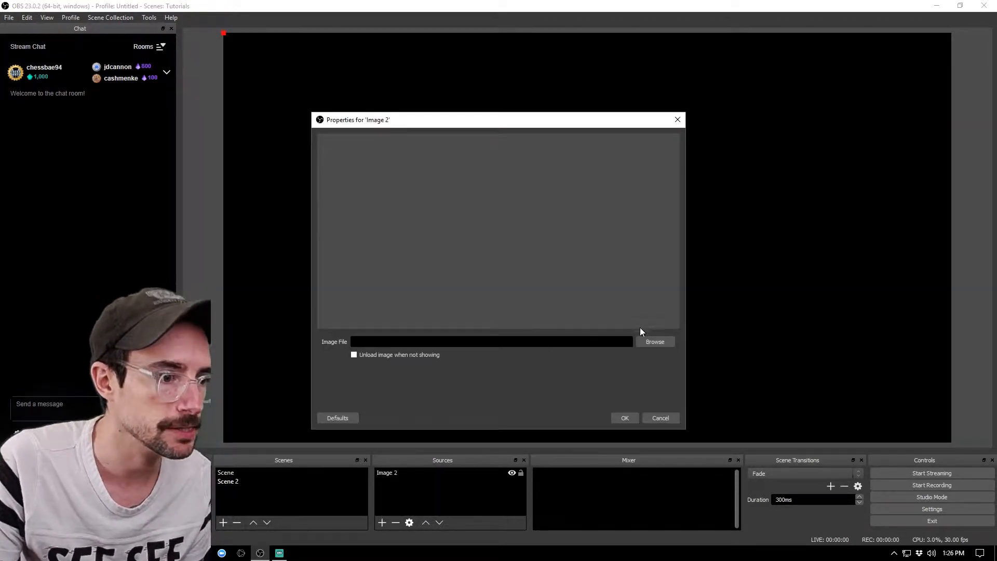
left_click(654, 342)
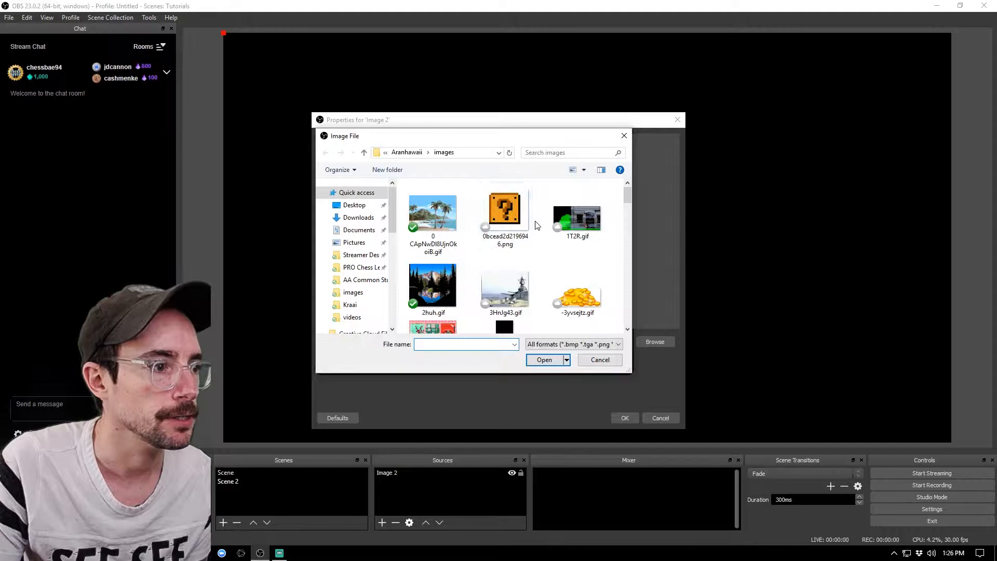
left_click(543, 359)
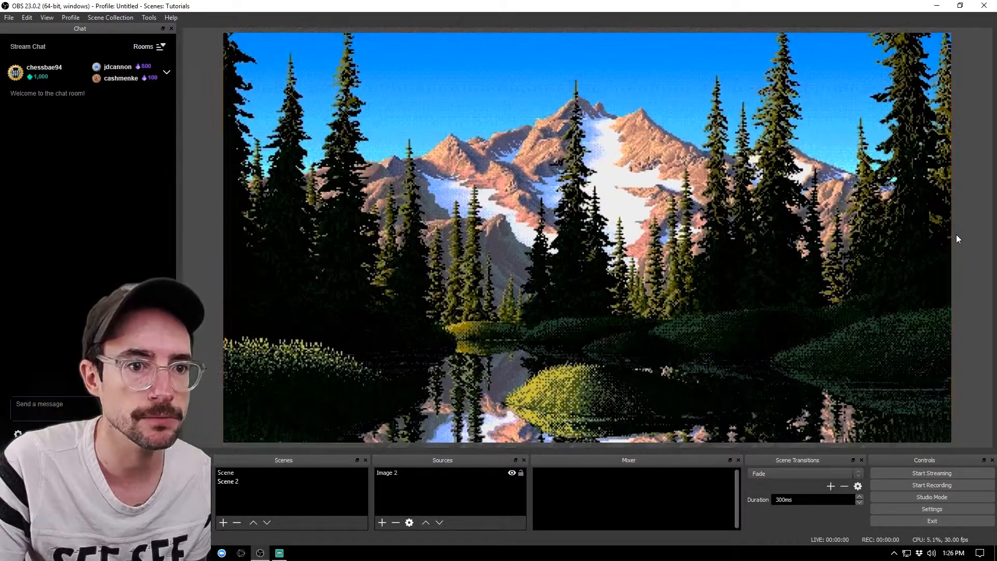
mouse_move(512, 496)
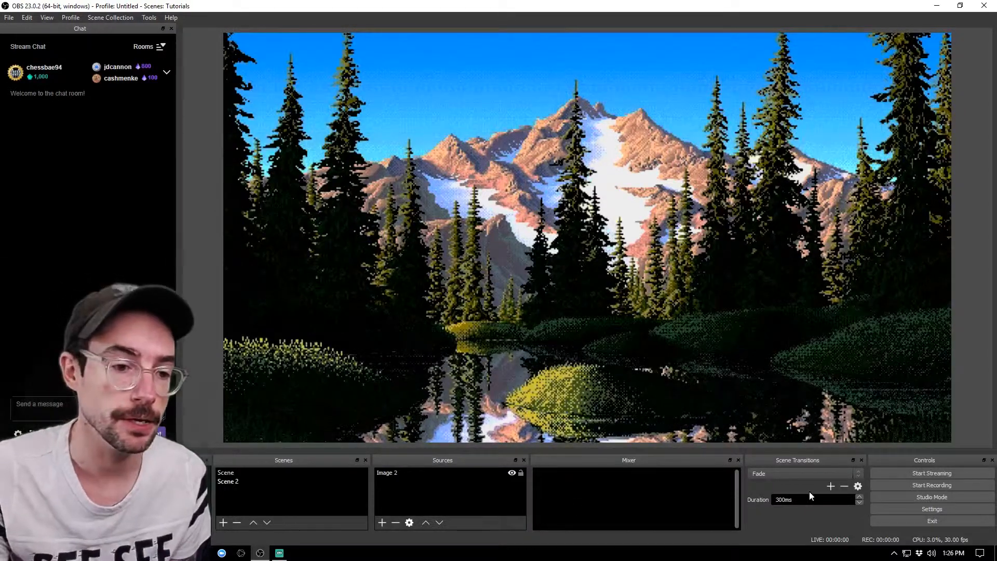
Turn on Studio Mode so the beach preview sits beside the live mountain scene.
left_click(931, 496)
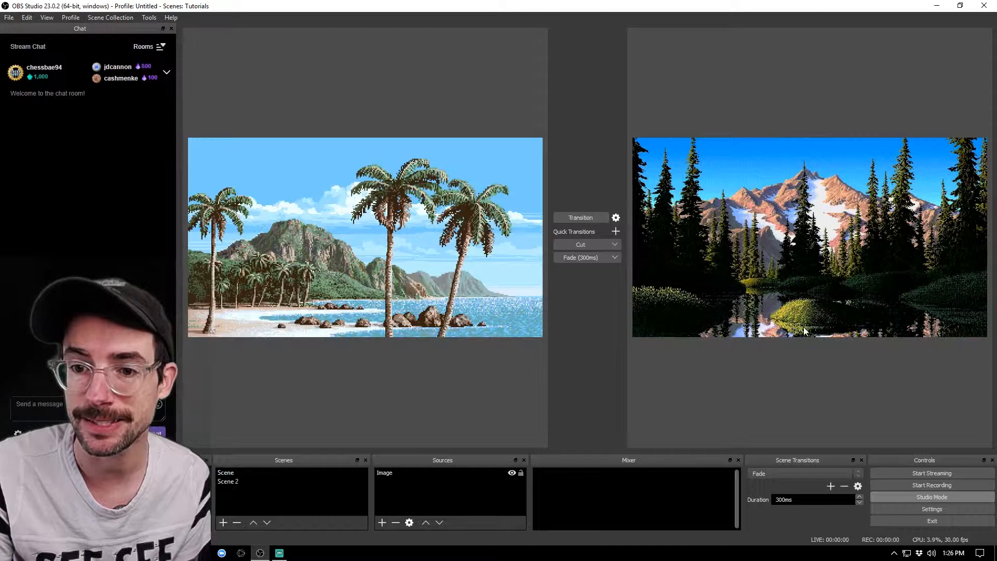
mouse_move(583, 340)
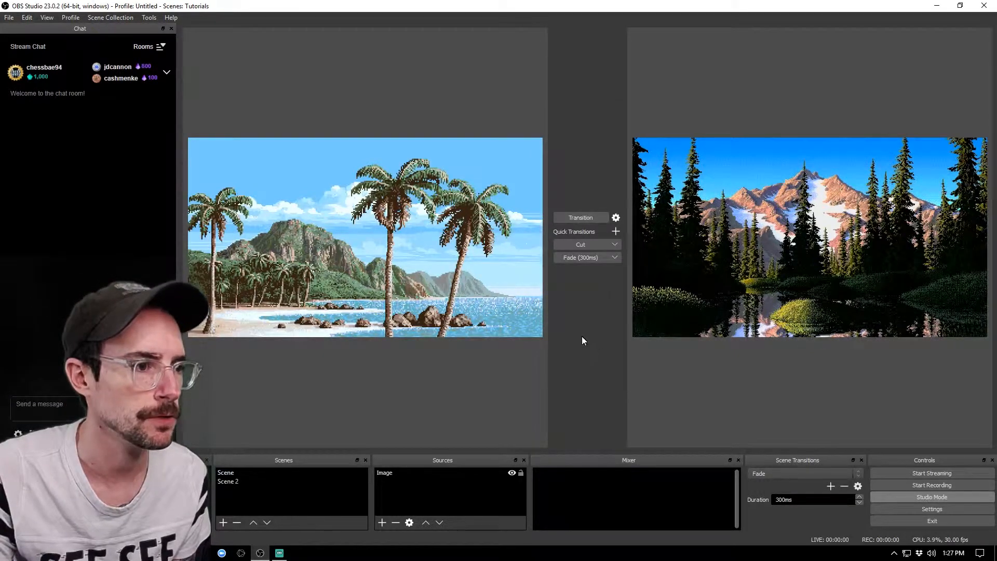
Select the beach scene for editing in the preview canvas.
left_click(385, 473)
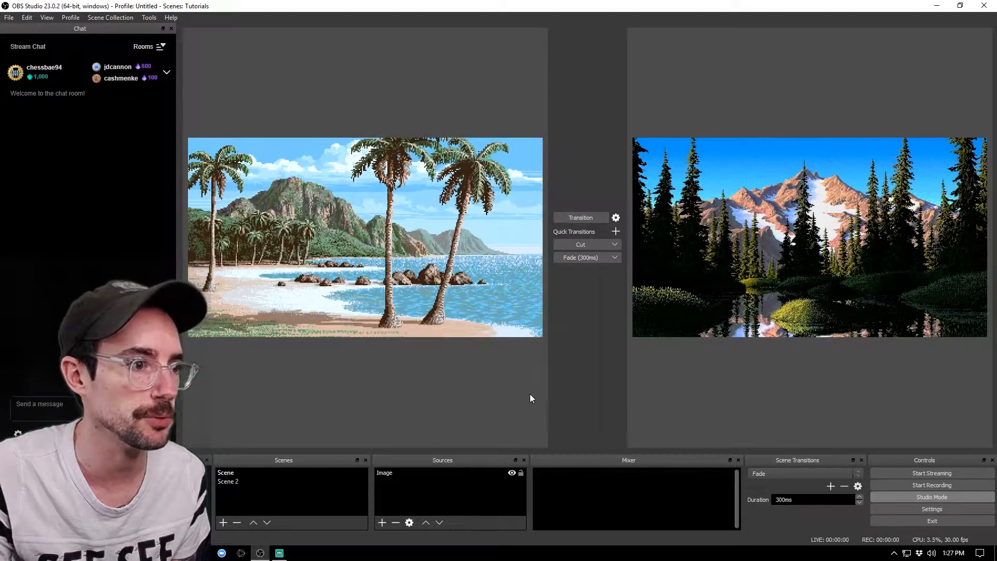
mouse_move(580, 217)
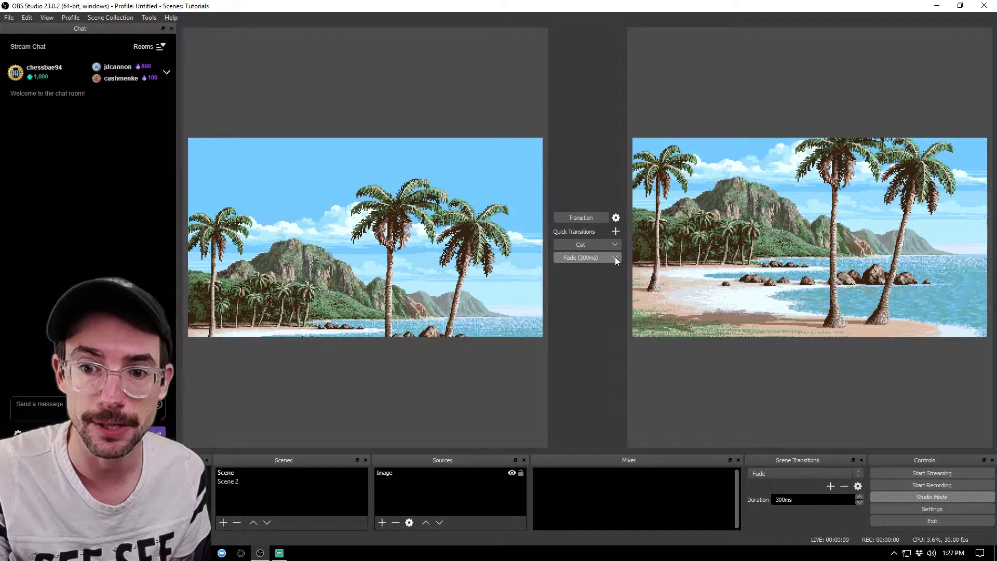
mouse_move(584, 319)
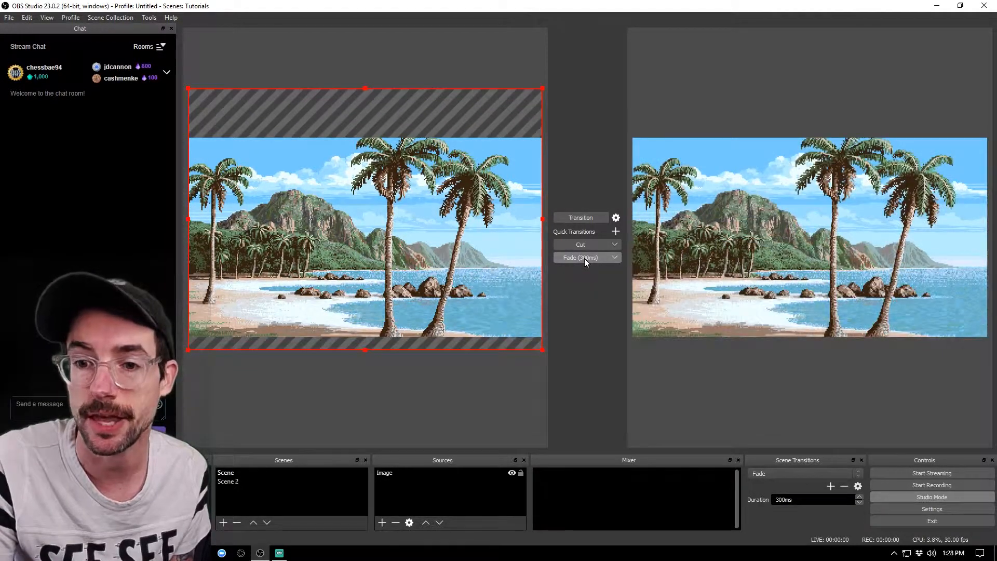
mouse_move(569, 366)
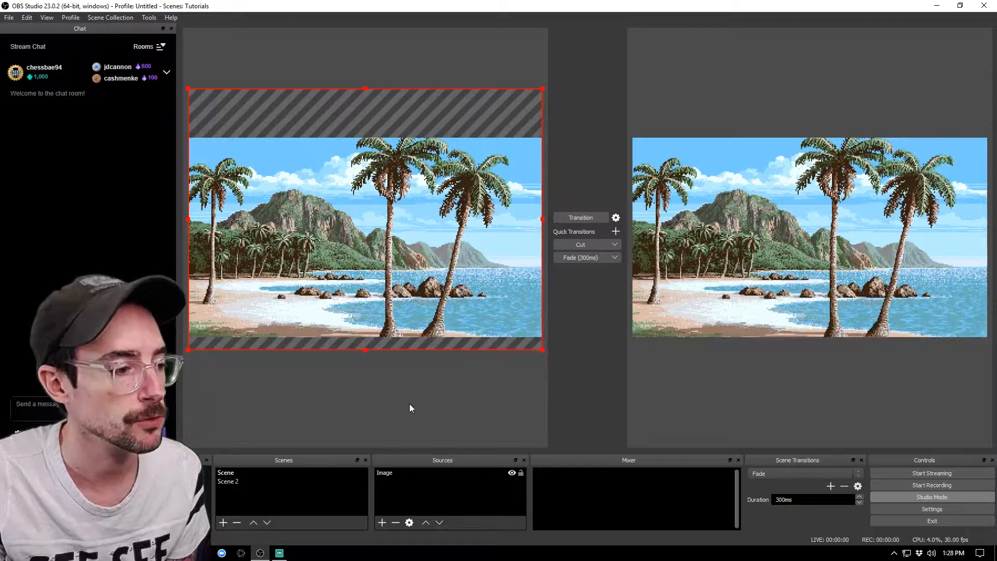
Put the mountain scene in preview, then toggle Studio Mode off, on, and off again.
left_click(227, 481)
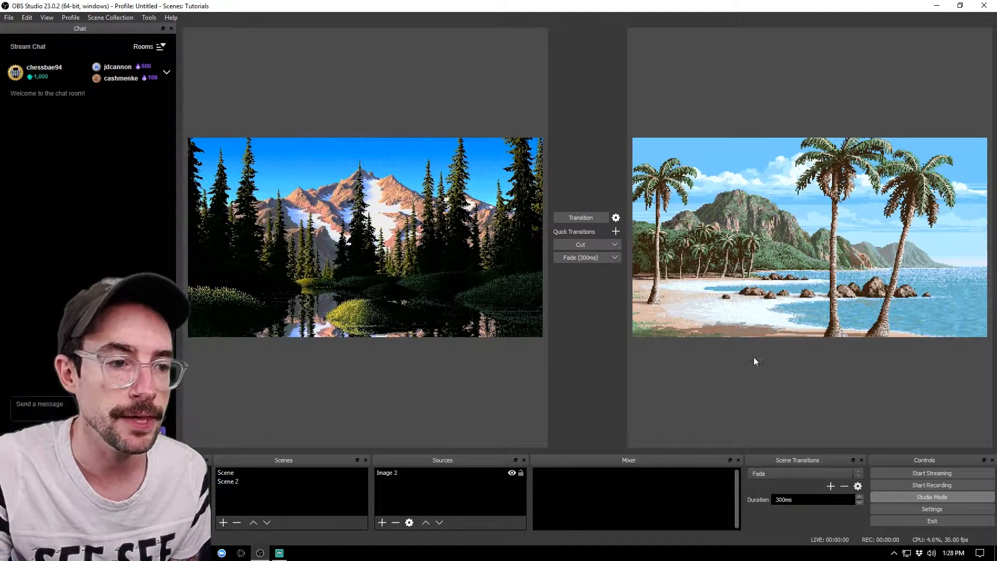
left_click(932, 497)
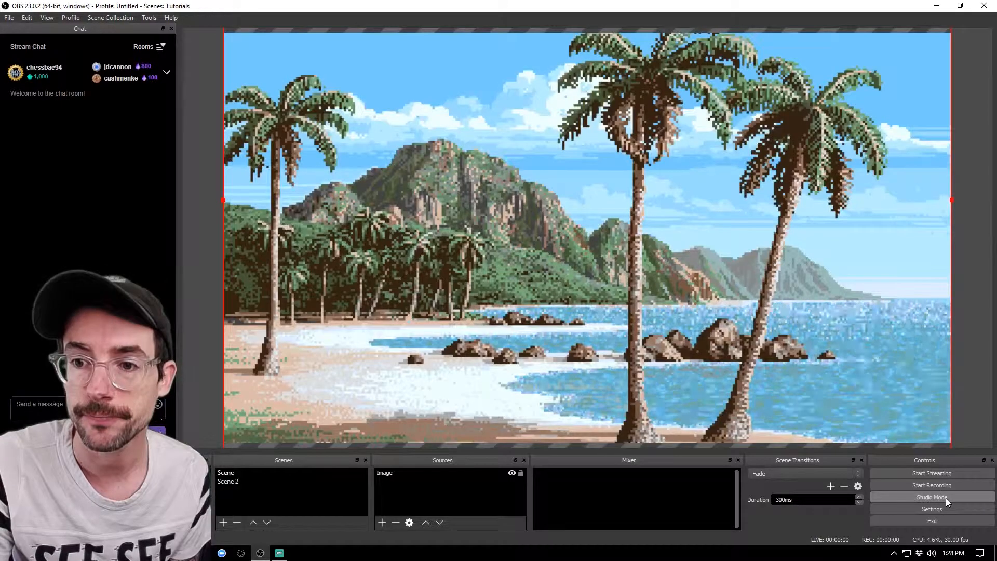
mouse_move(931, 486)
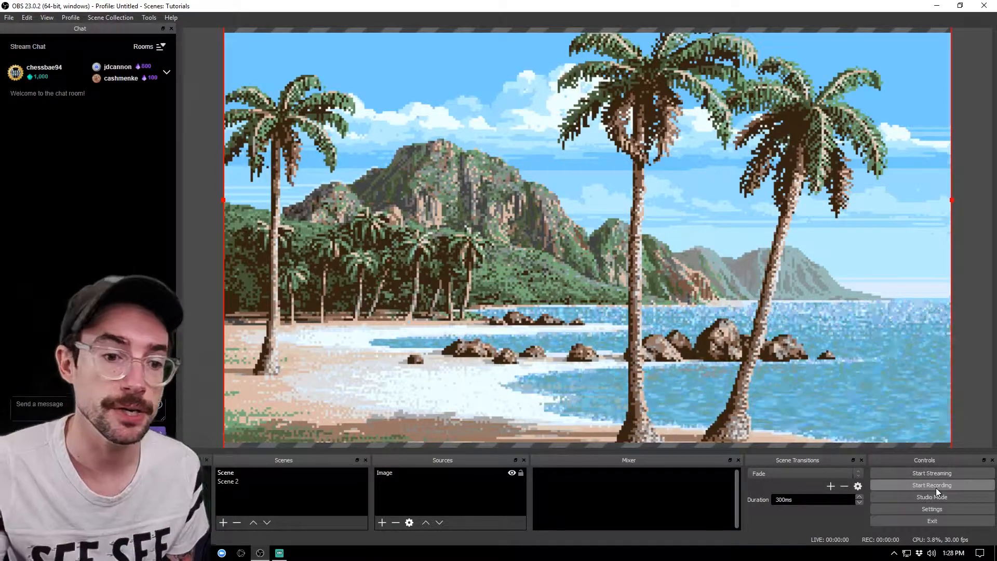
left_click(932, 496)
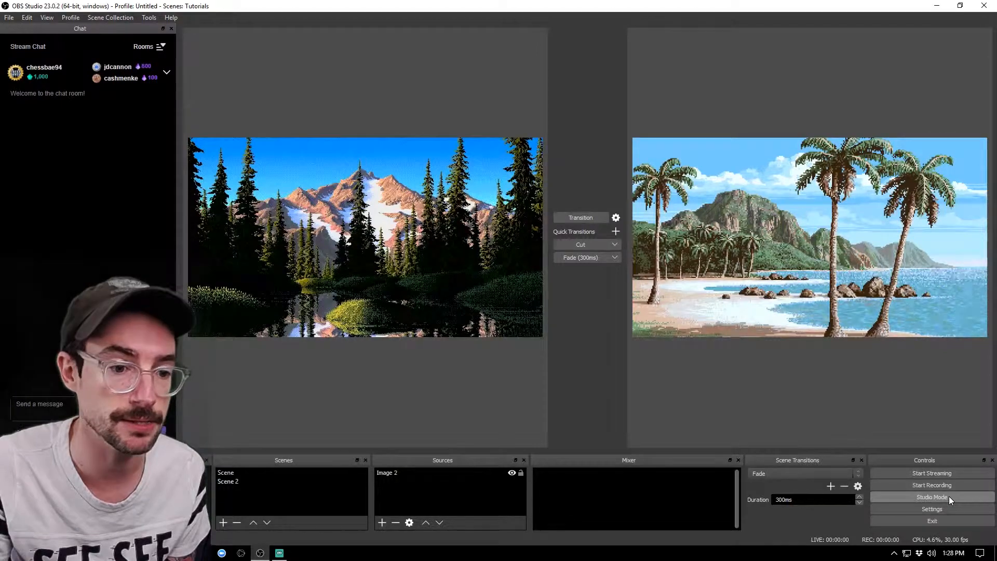
left_click(932, 497)
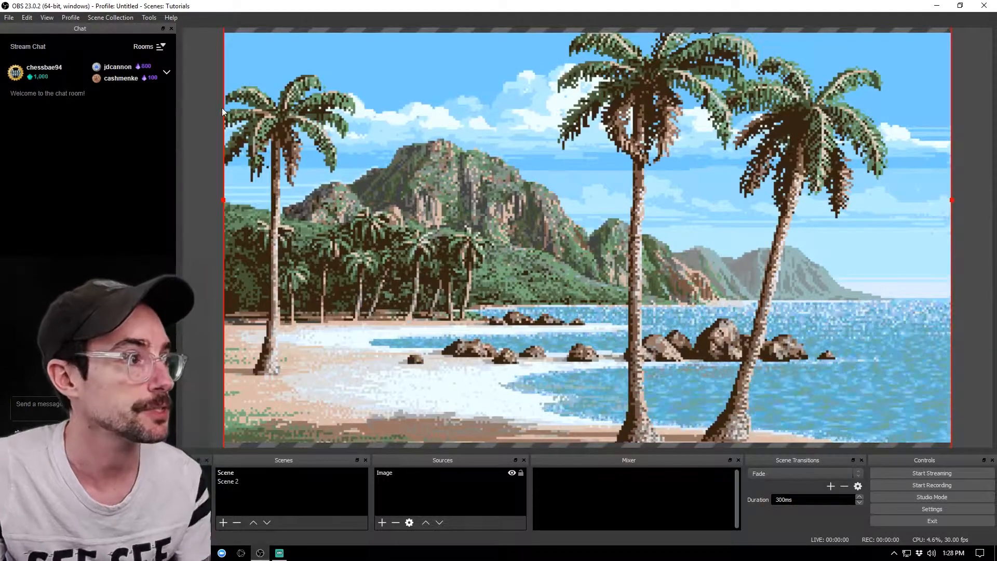